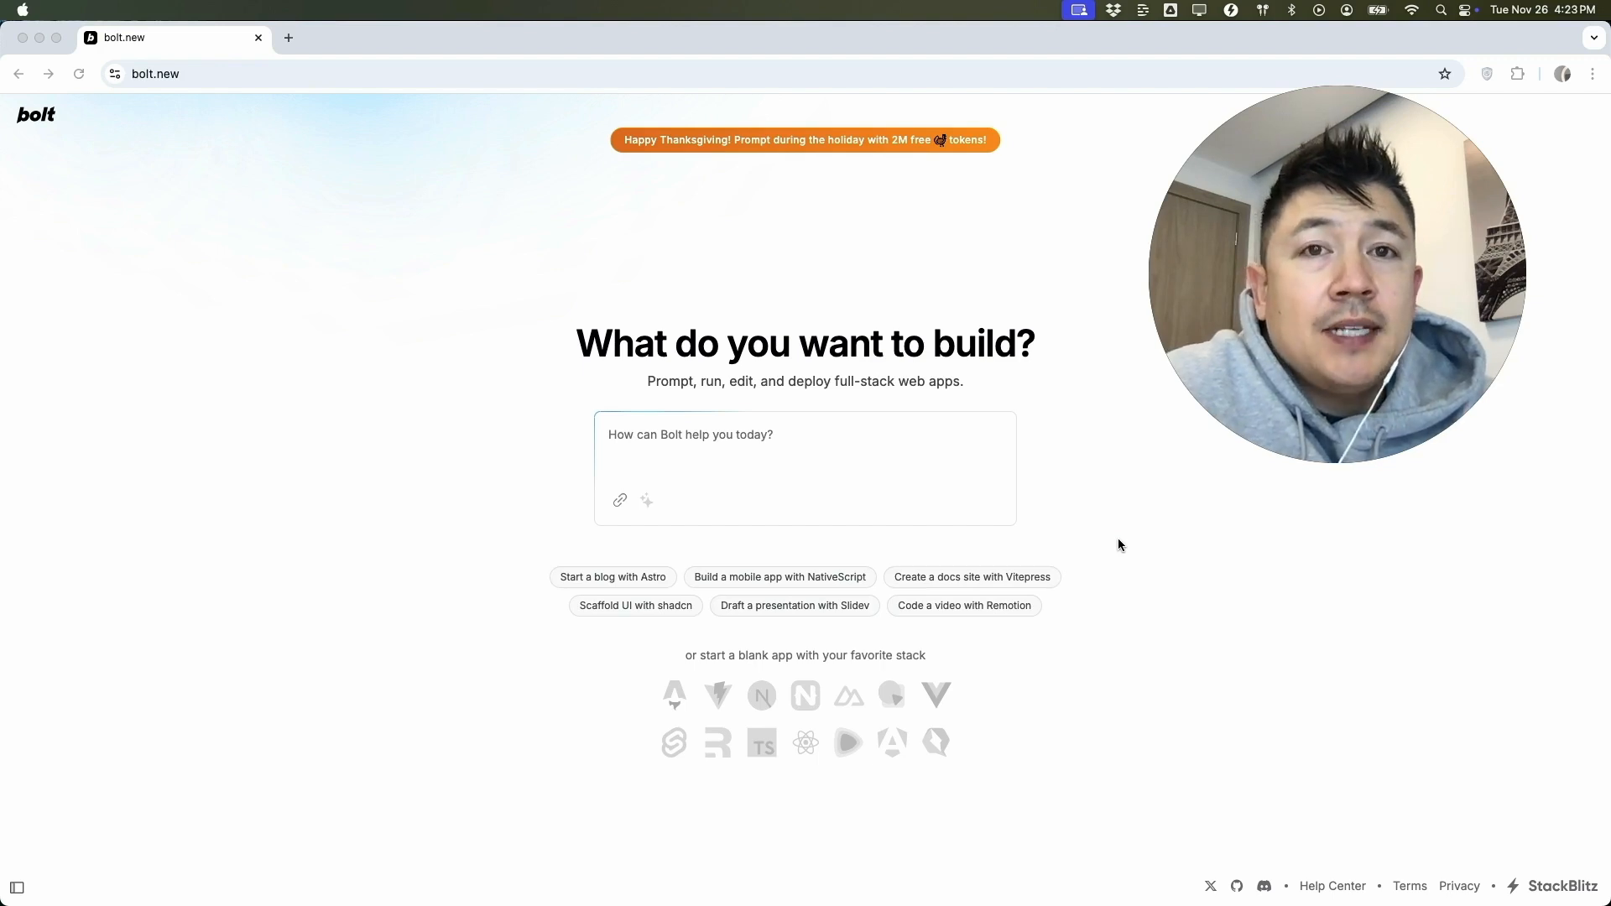
mouse_move(304, 299)
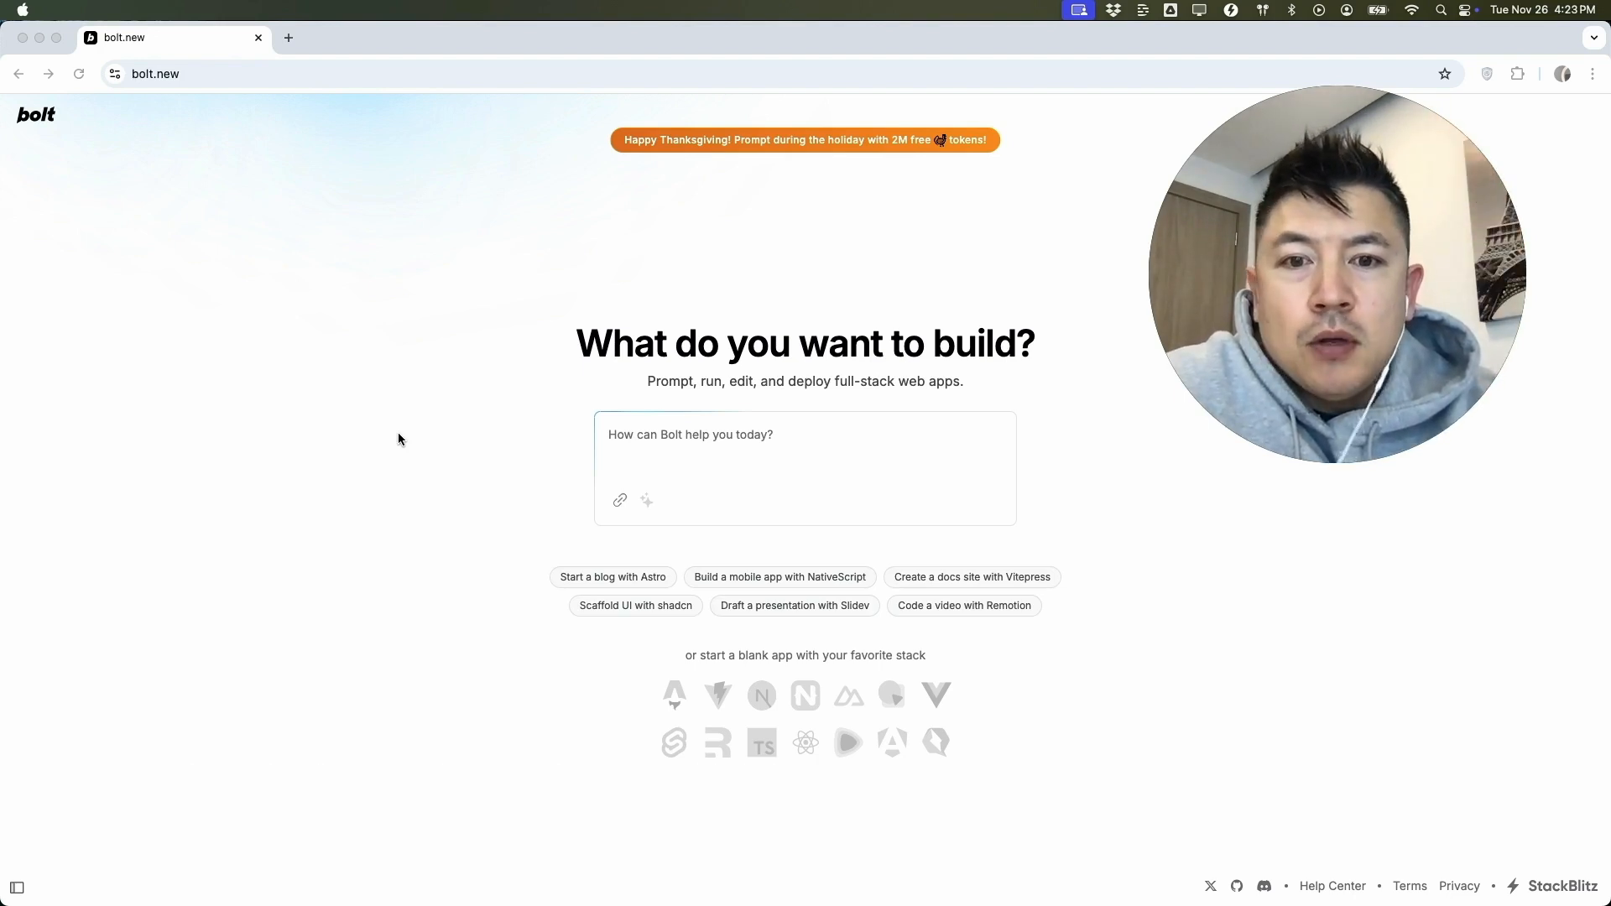
mouse_move(418, 440)
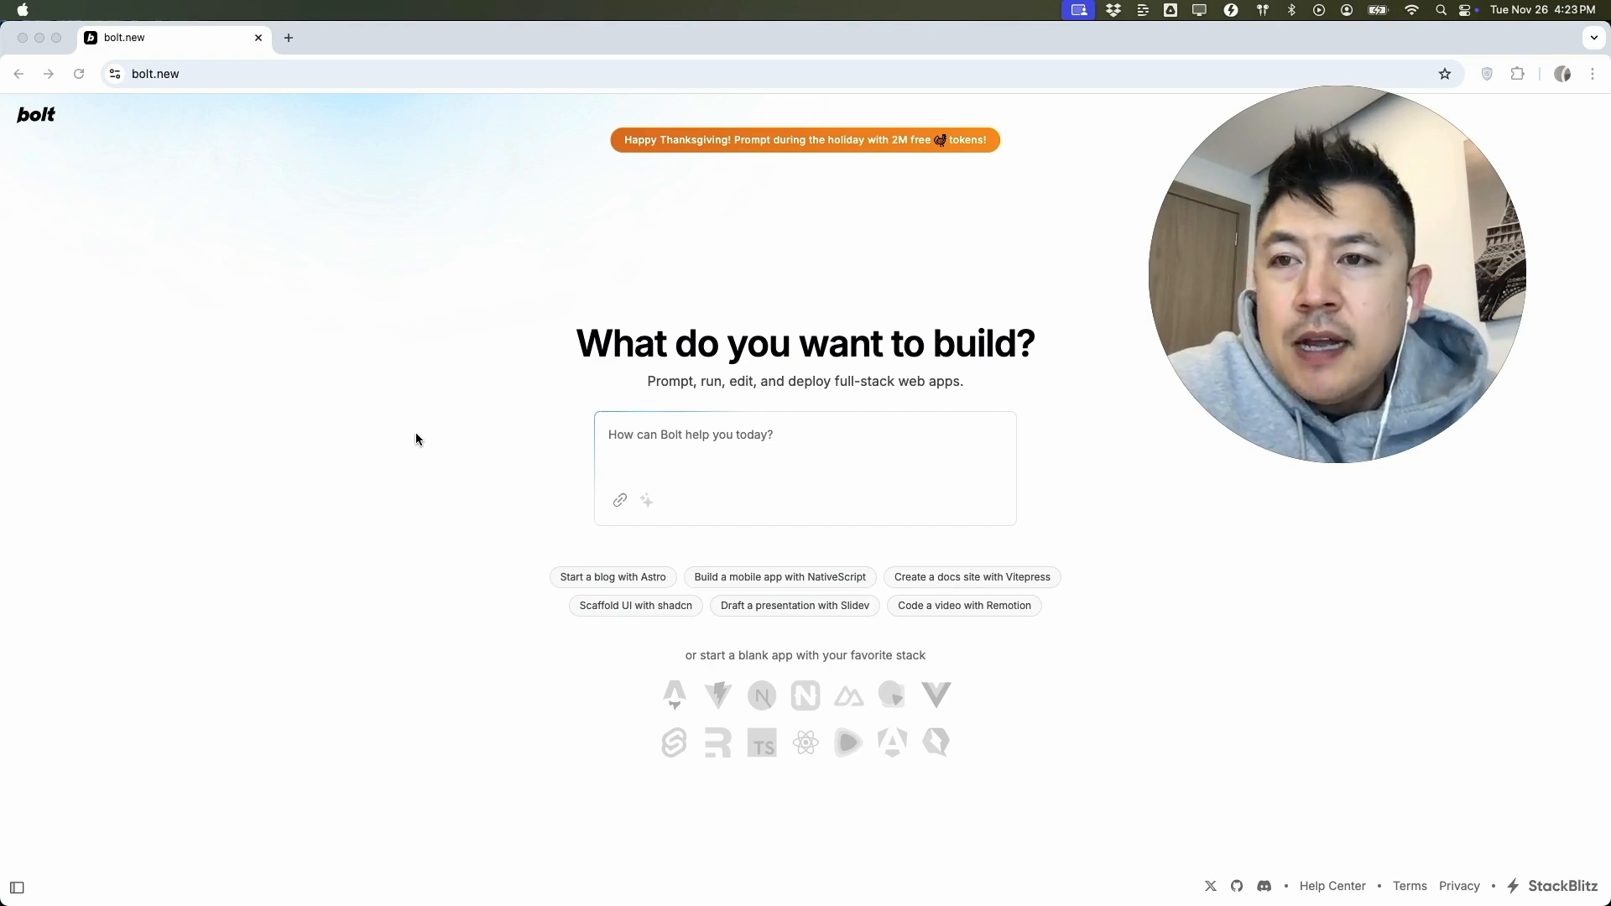
mouse_move(357, 338)
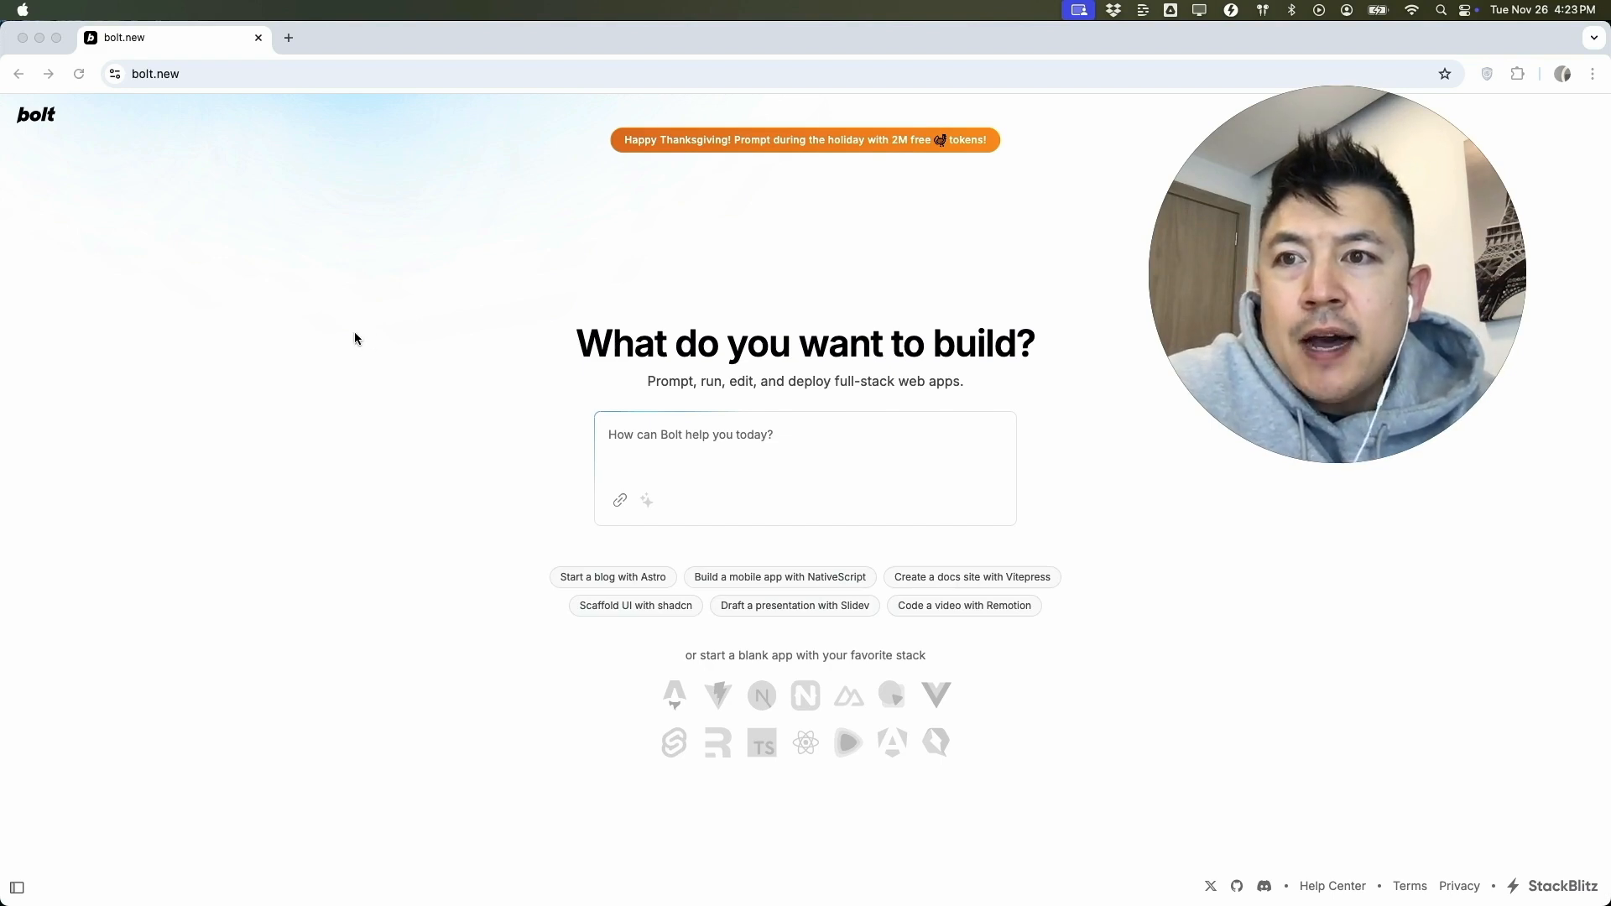
mouse_move(46, 880)
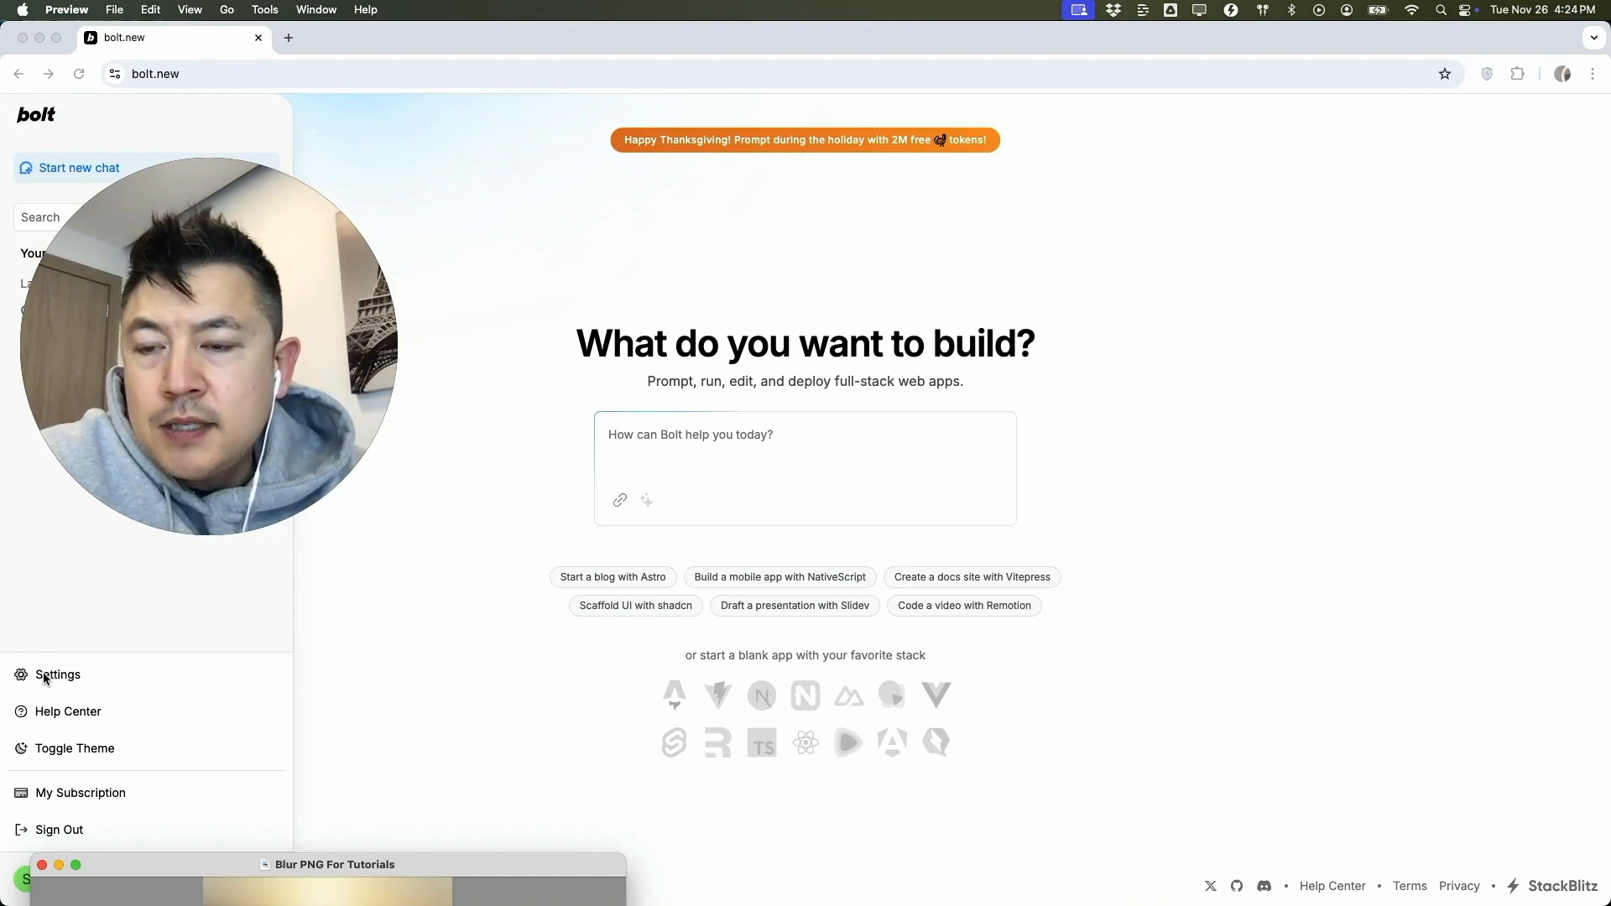
- Open Settings > Applications and start connecting Netlify
left_click(58, 674)
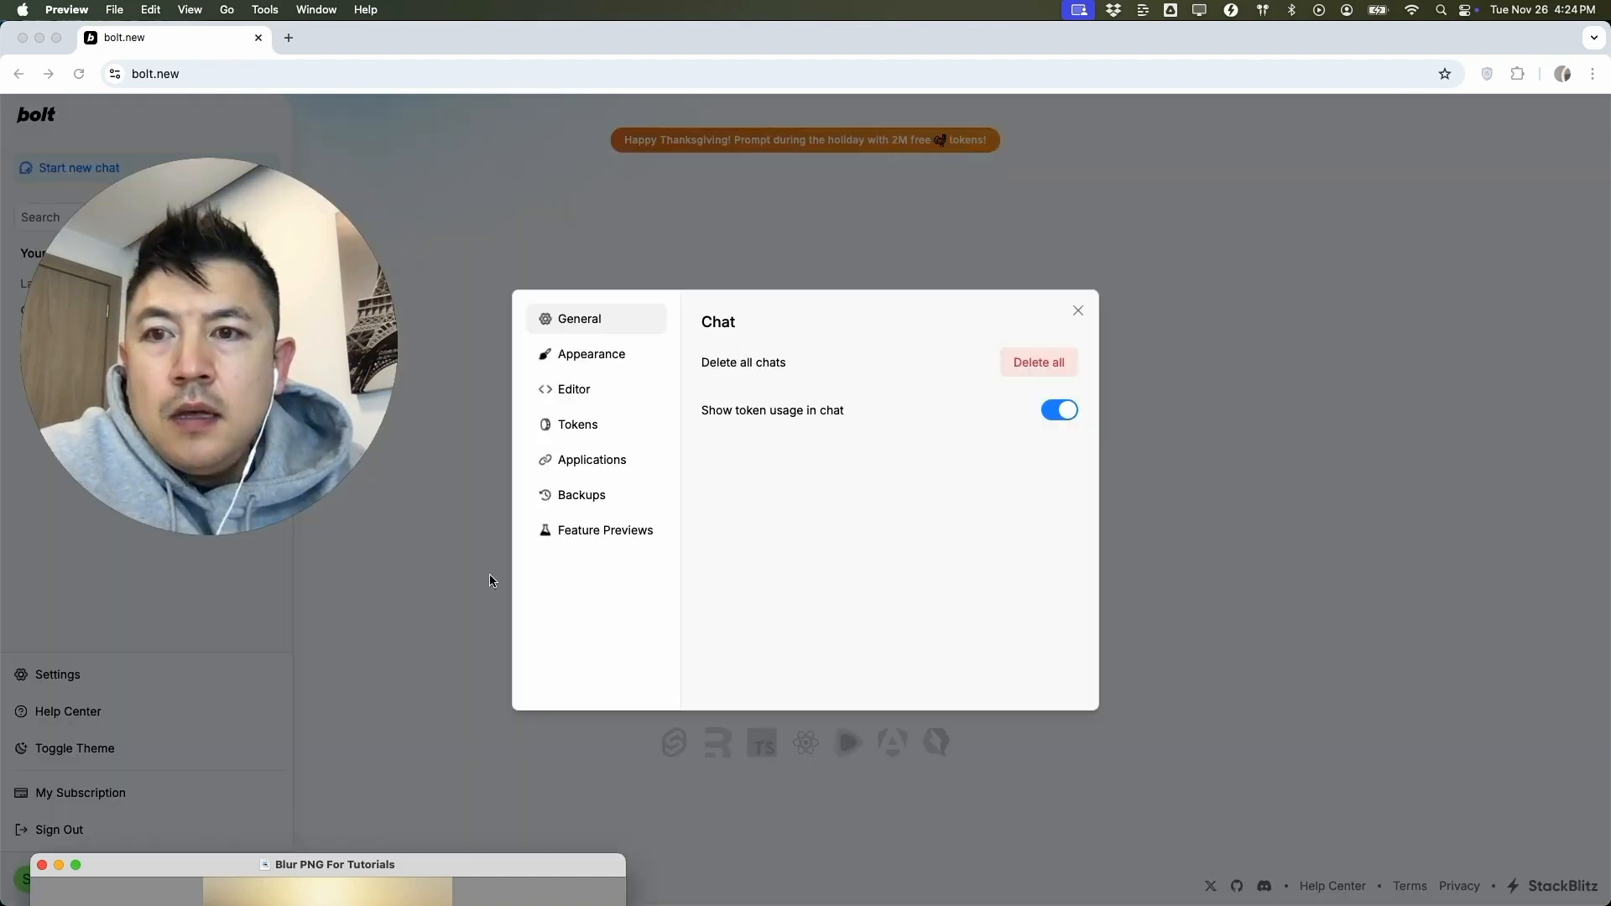
mouse_move(589, 355)
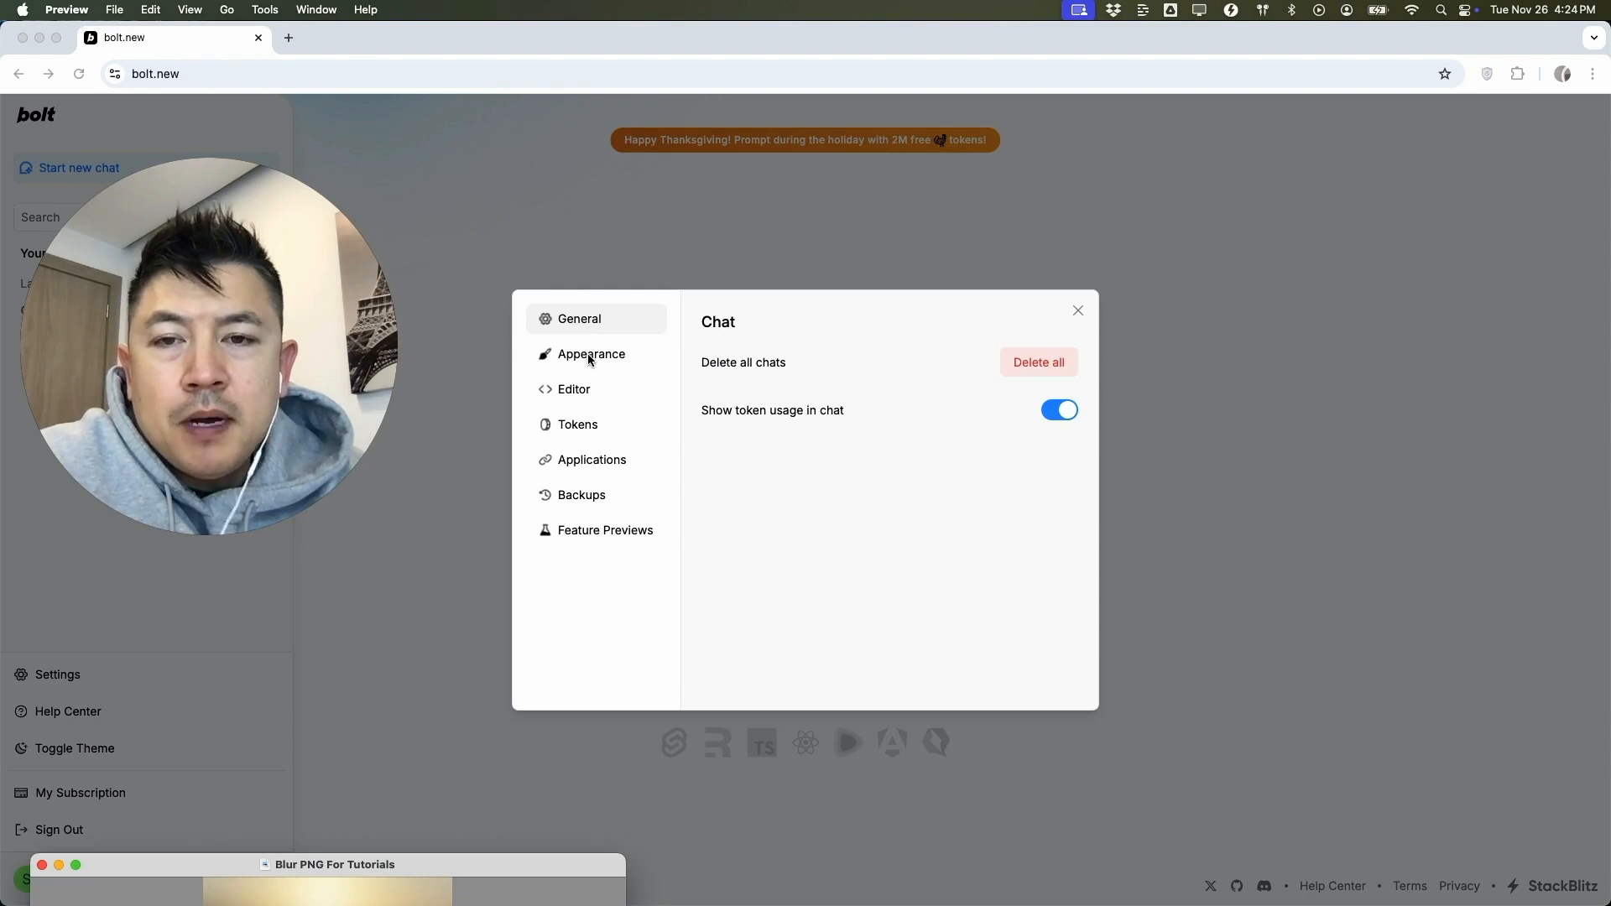
mouse_move(613, 375)
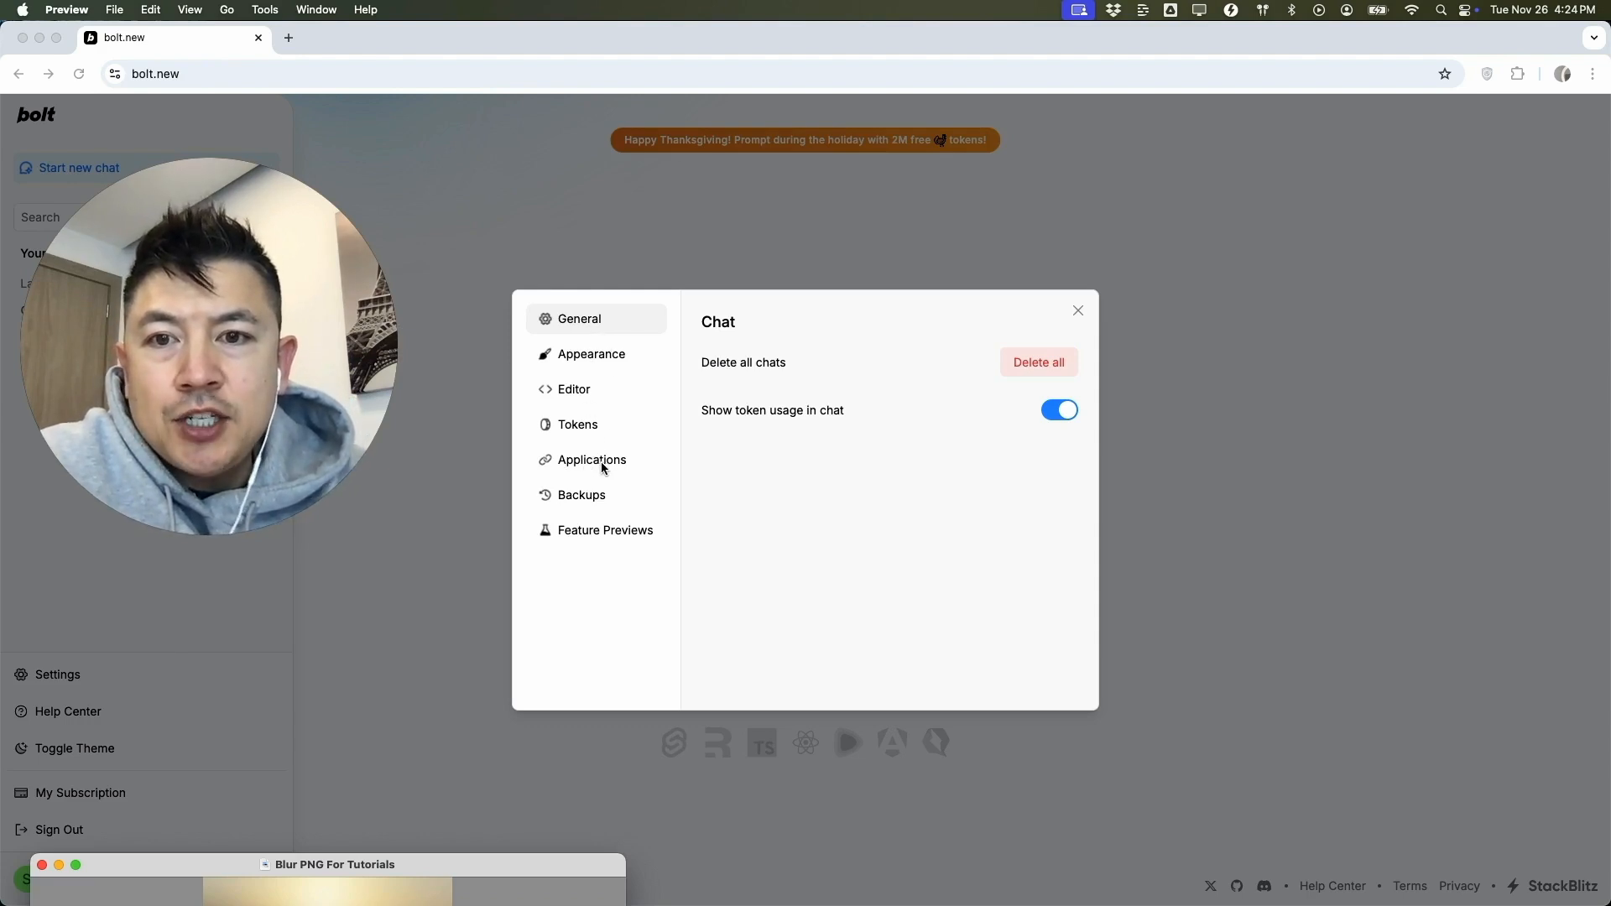
left_click(591, 460)
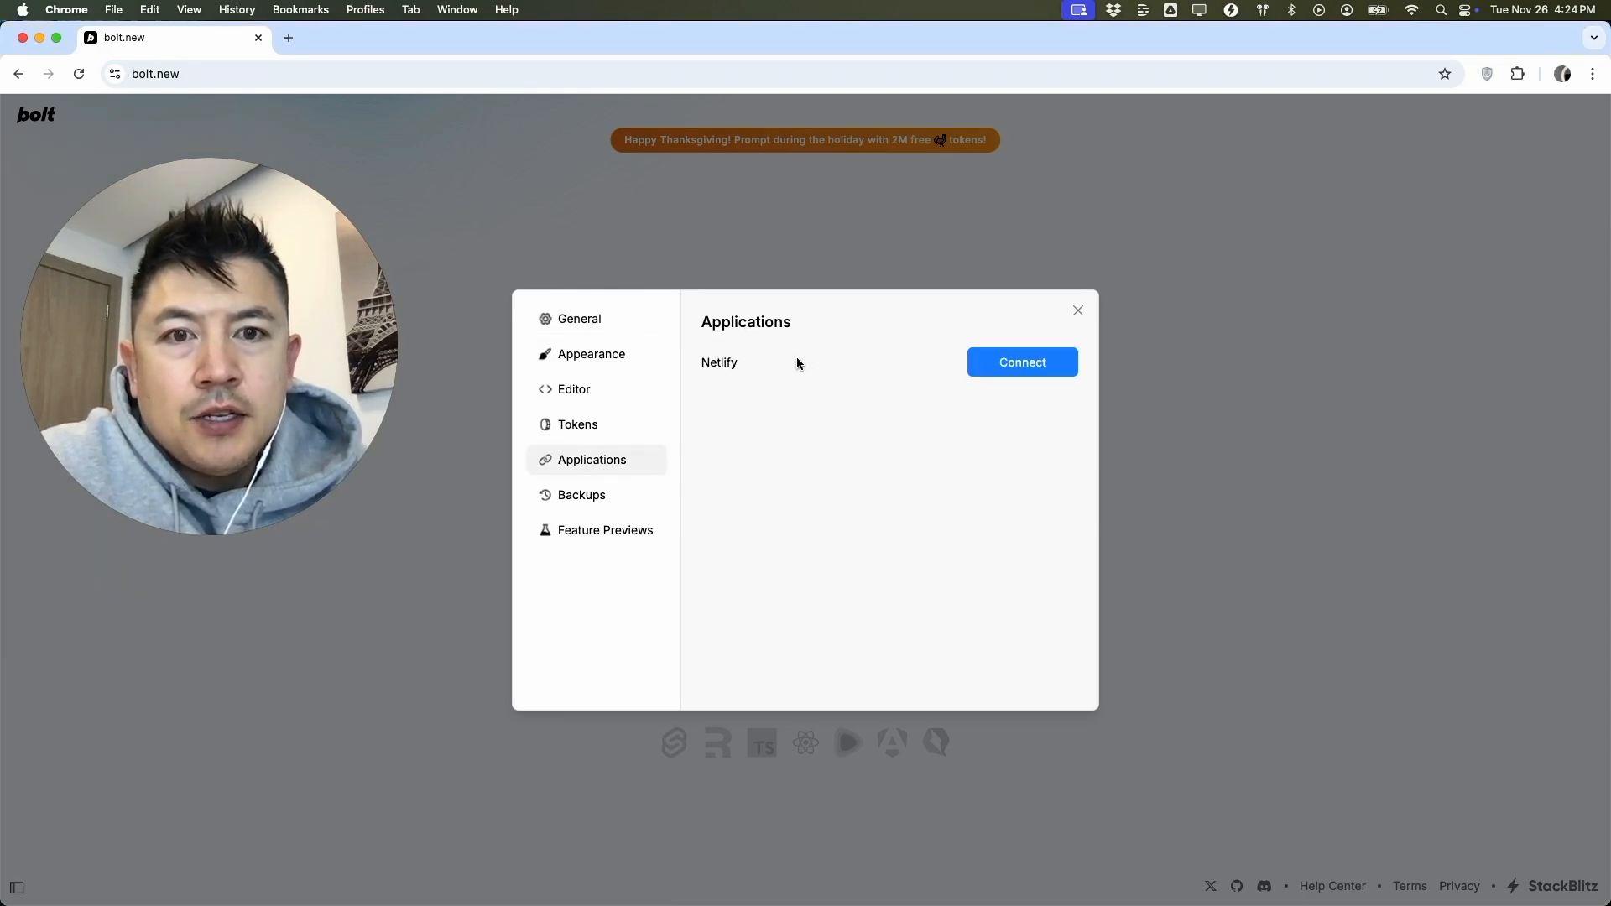
mouse_move(994, 358)
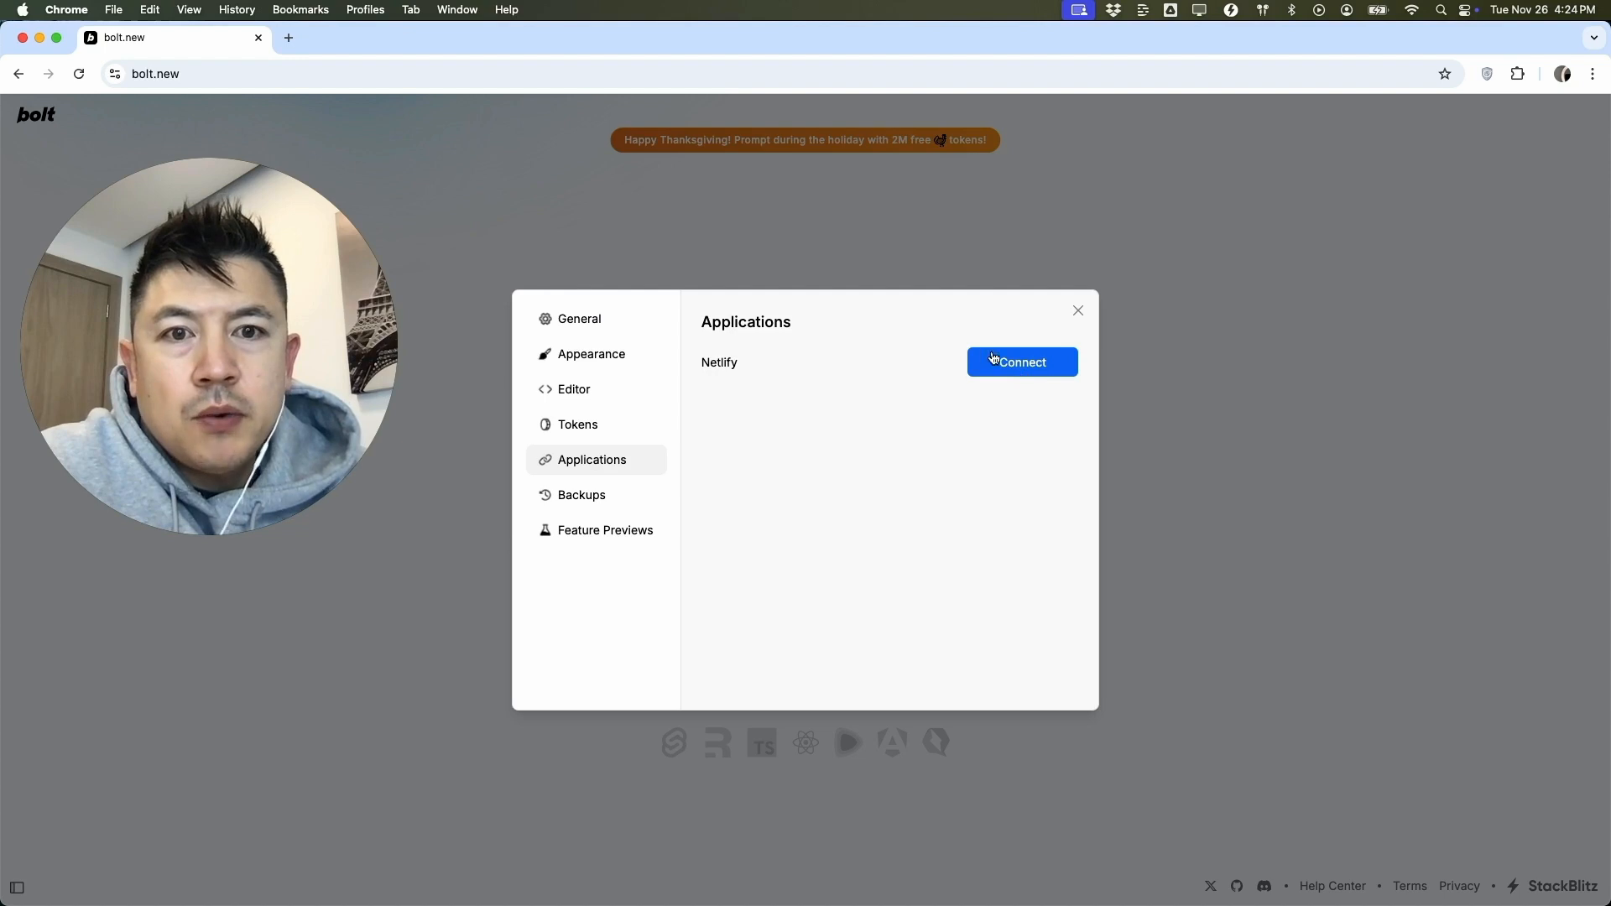
left_click(1021, 361)
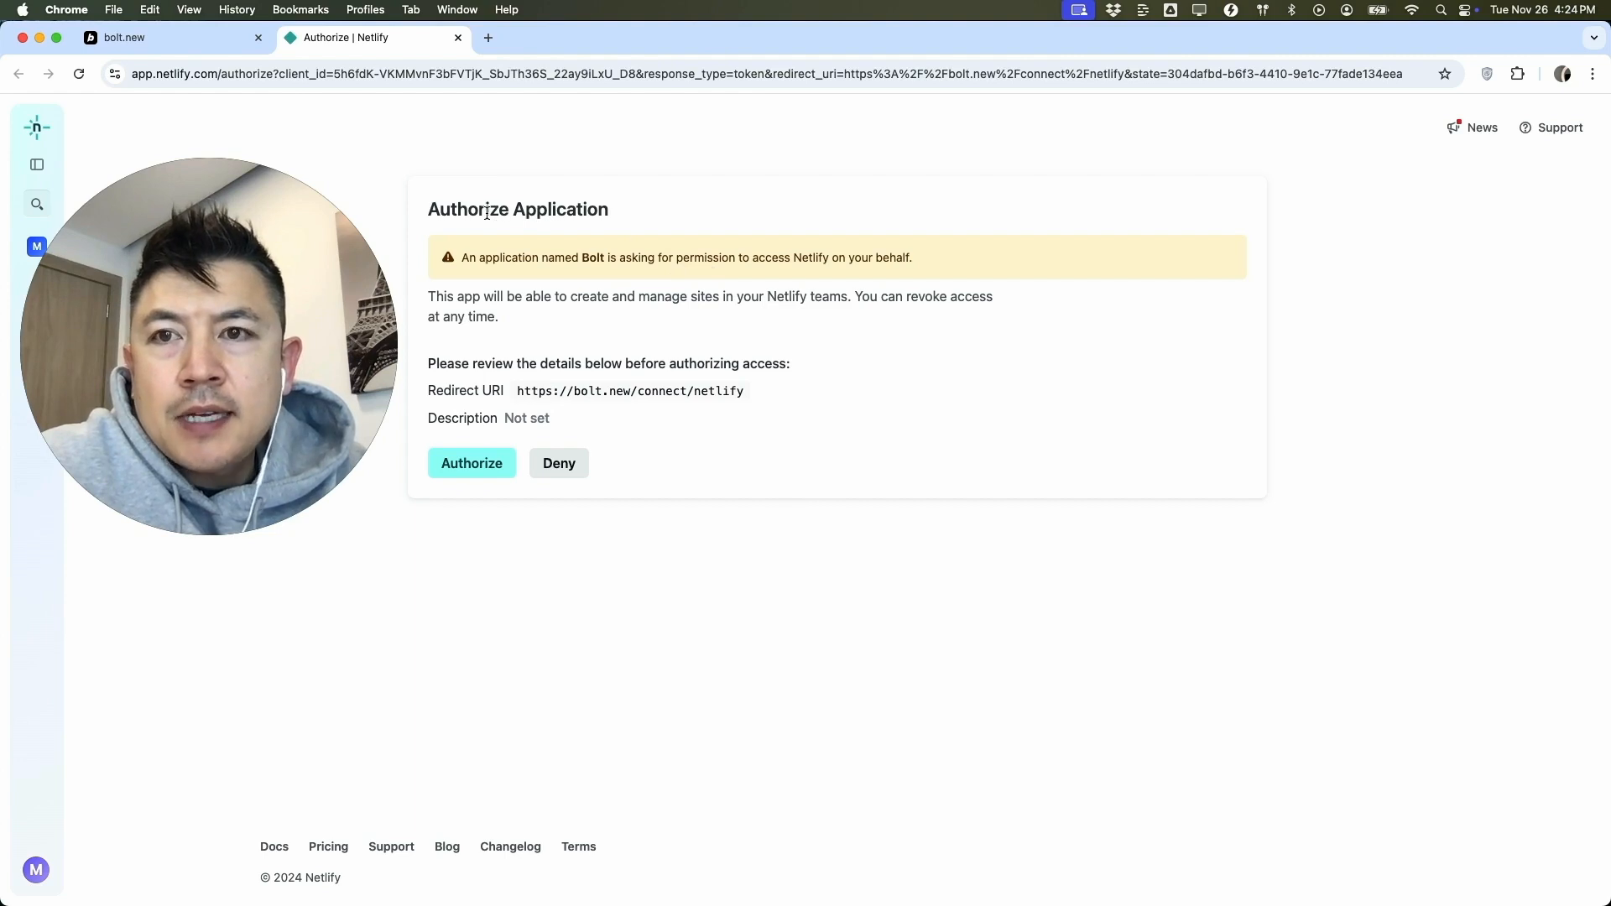
mouse_move(667, 209)
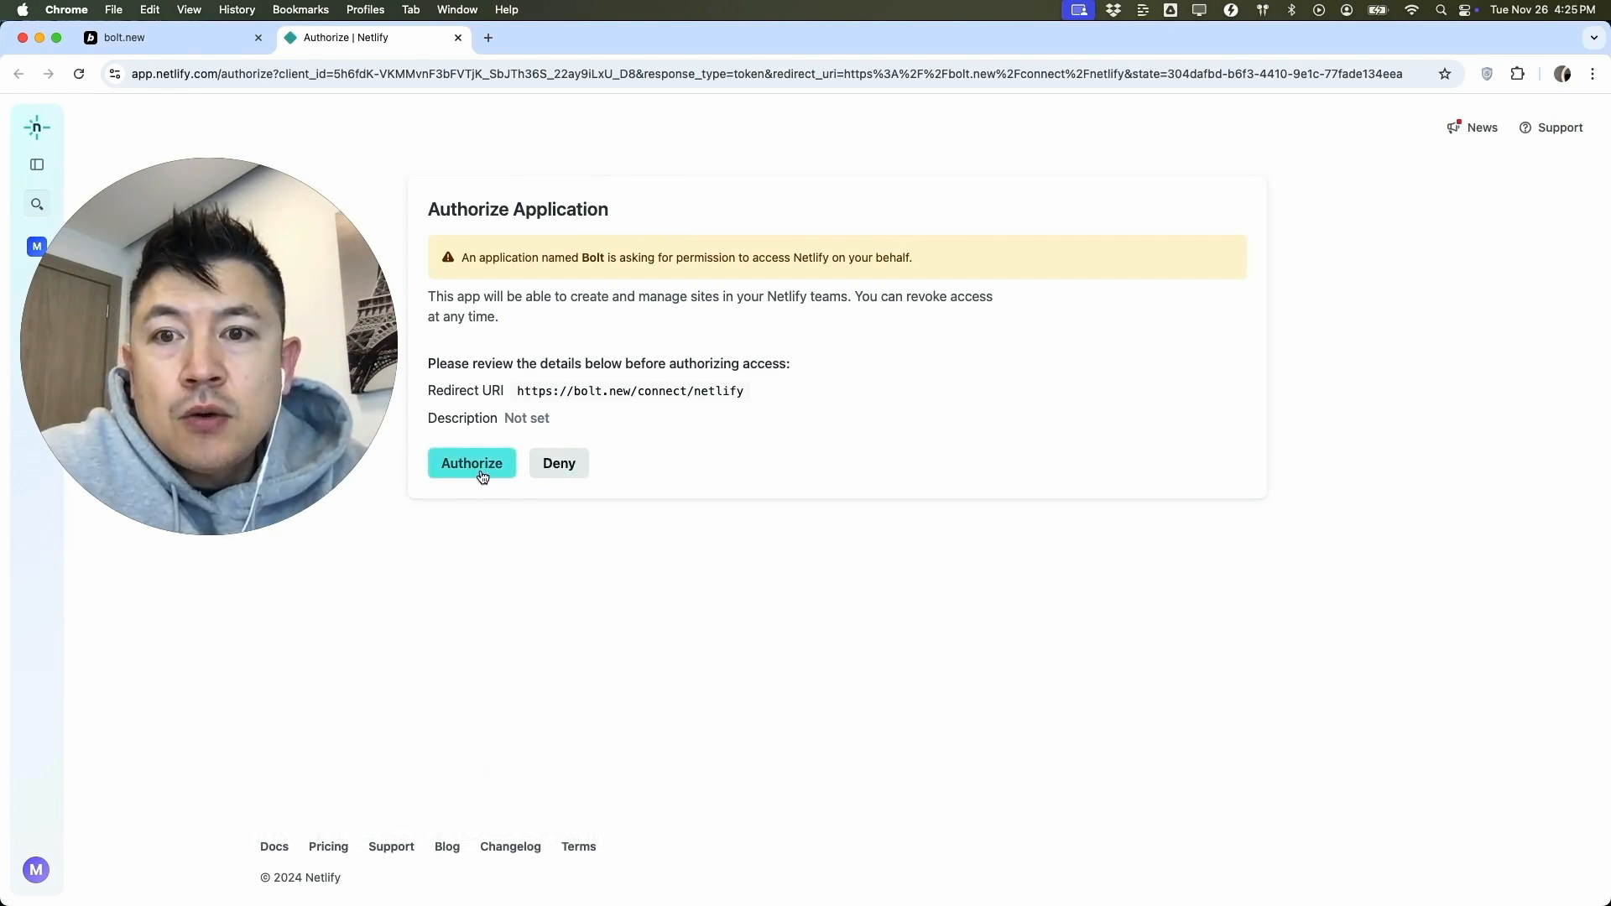
- Authorize the Bolt.new application on Netlify's authorization page
left_click(472, 463)
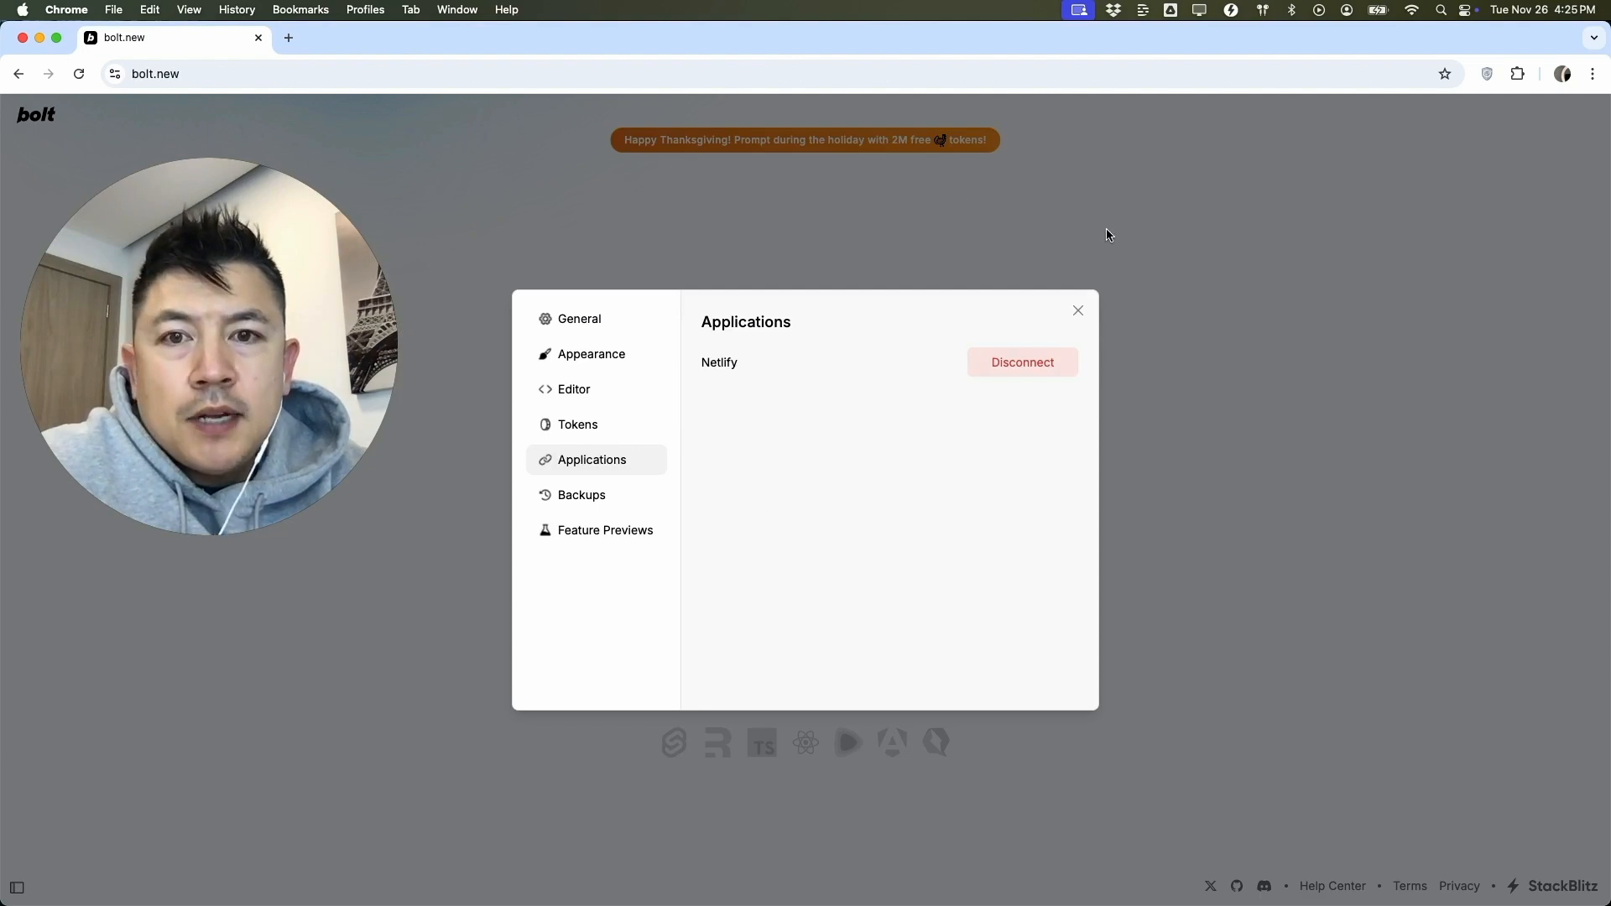
mouse_move(728, 355)
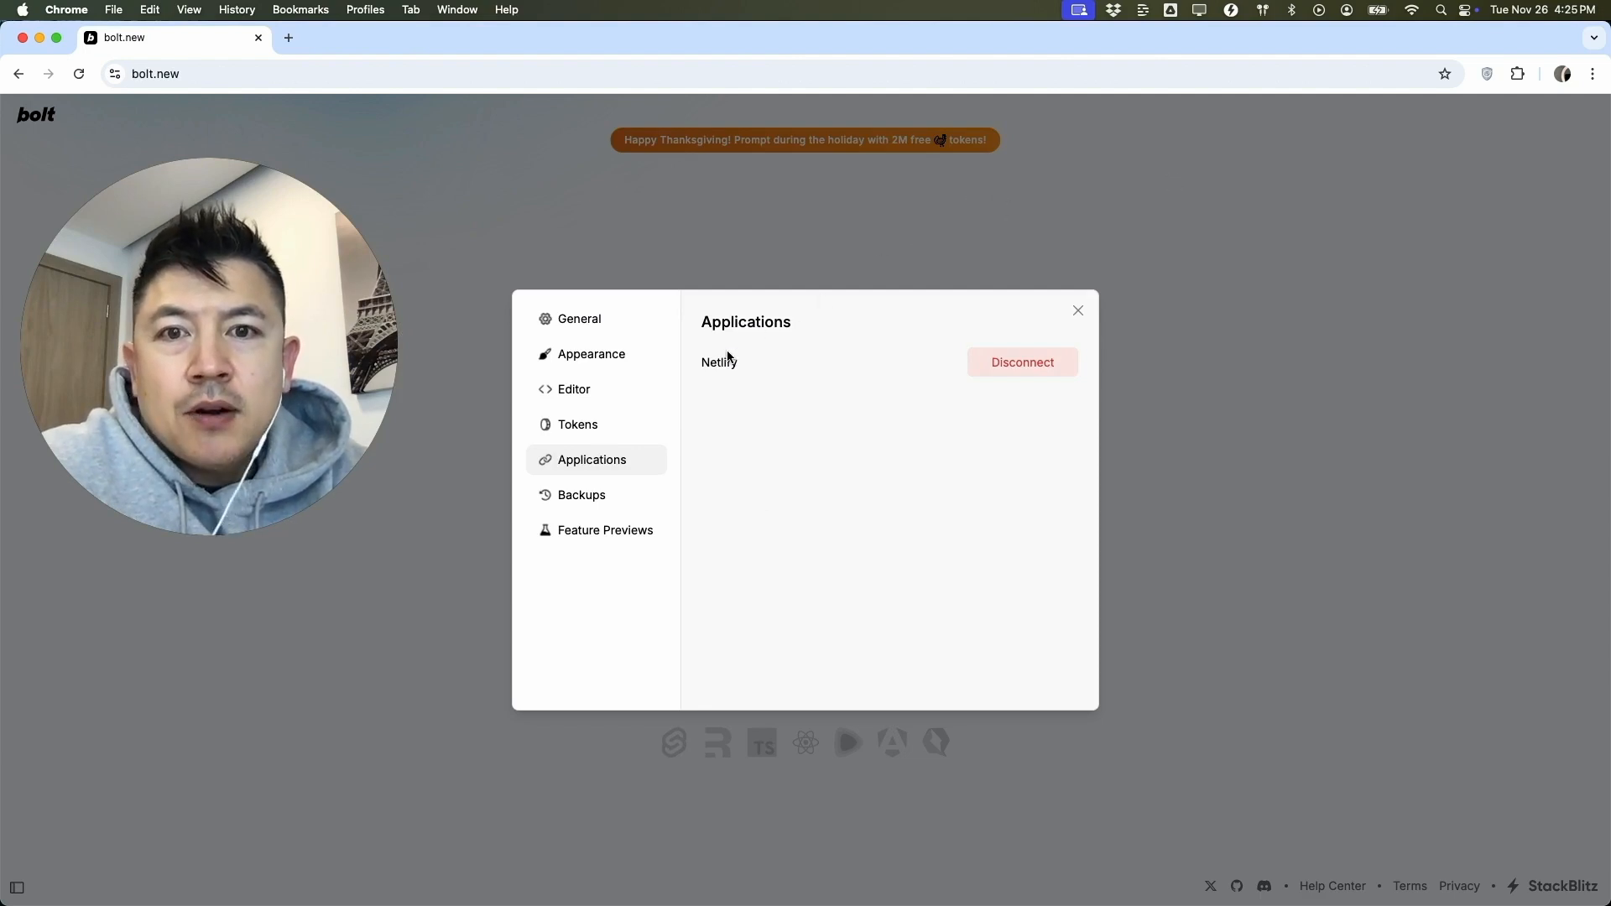
mouse_move(889, 366)
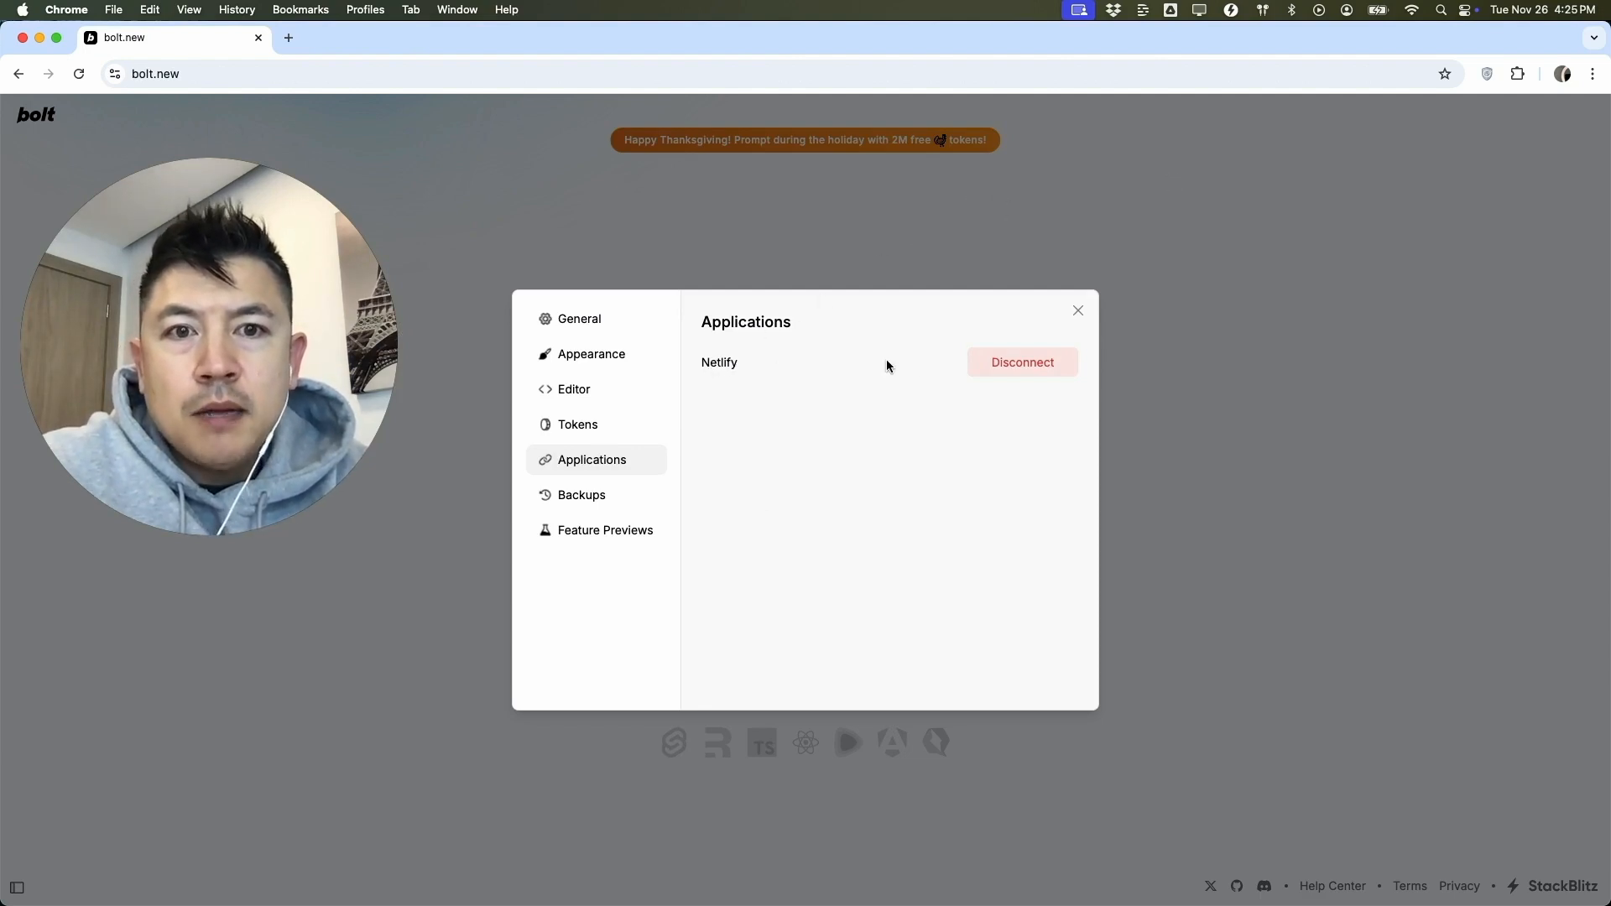
mouse_move(976, 390)
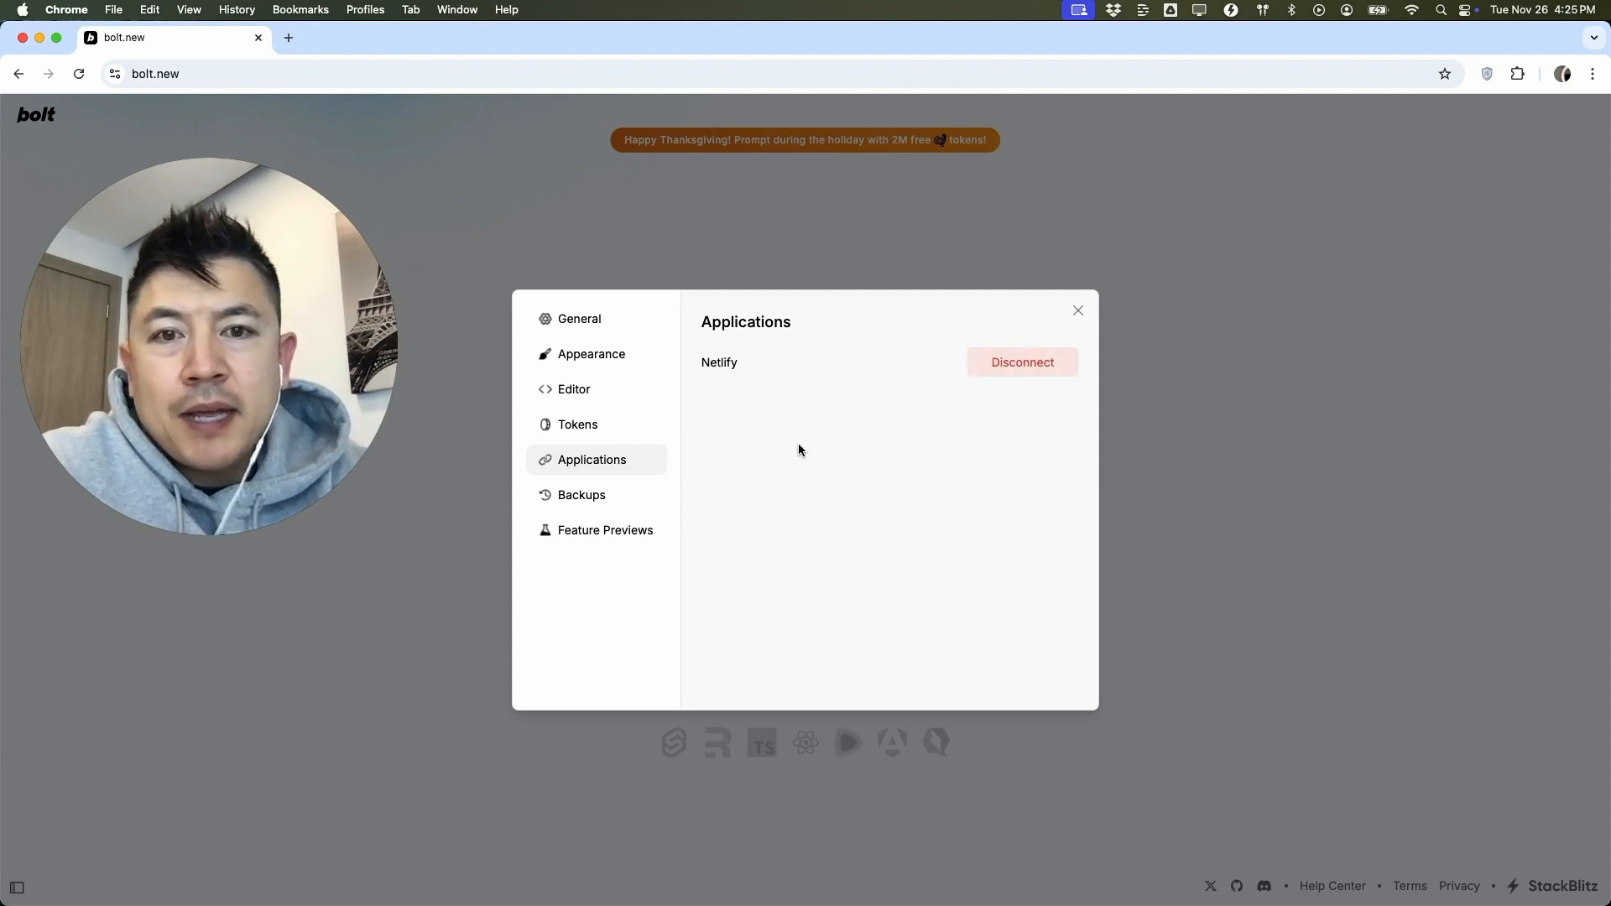
mouse_move(757, 389)
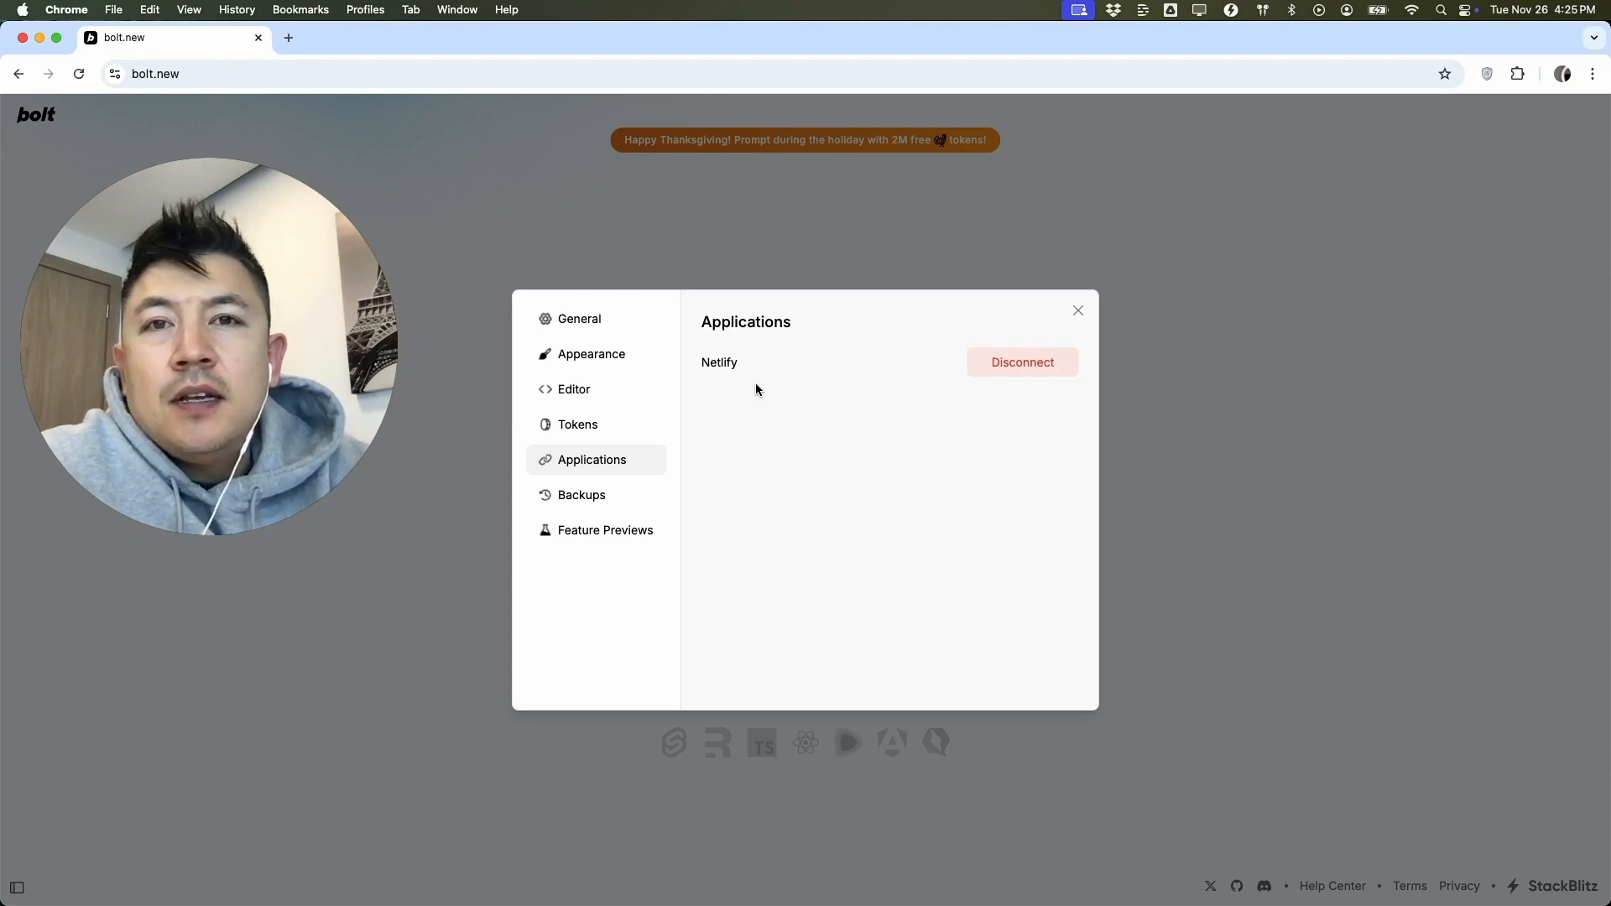